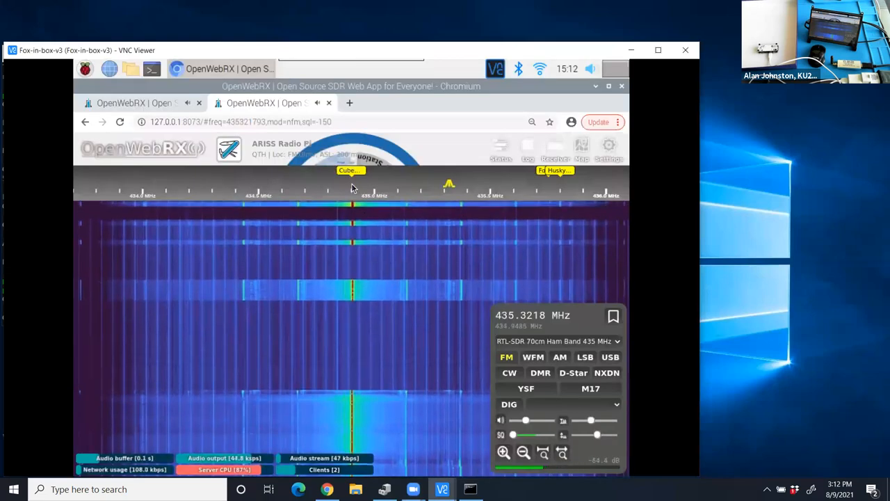
# Step: Tune the OpenWebRX receiver to the CubeSatSim bookmark near 435.32 MHz FM
pyautogui.click(350, 183)
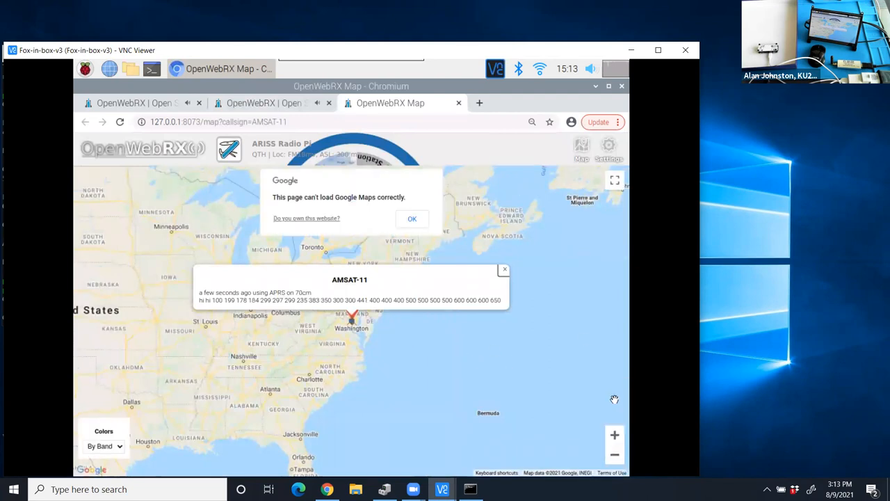
# Step: Dismiss the map warning and zoom in twice on AMSAT-11's marker near Washington
pyautogui.click(412, 218)
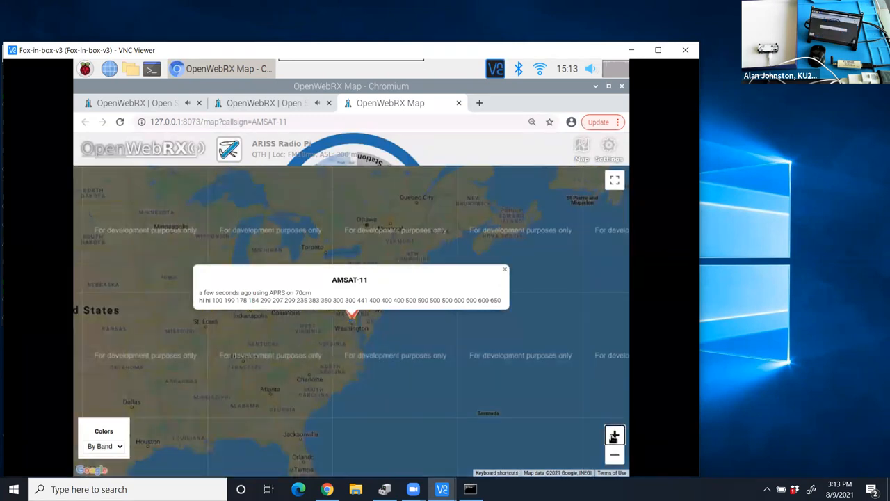
pyautogui.click(615, 434)
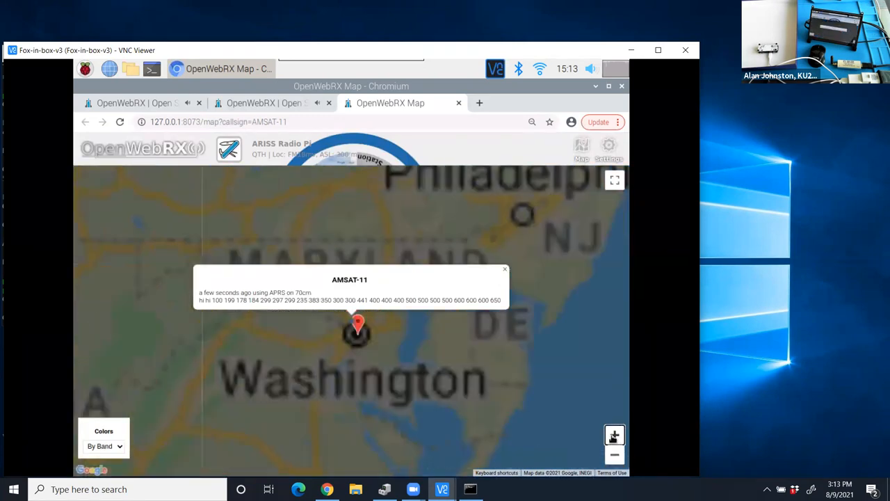
pyautogui.click(615, 434)
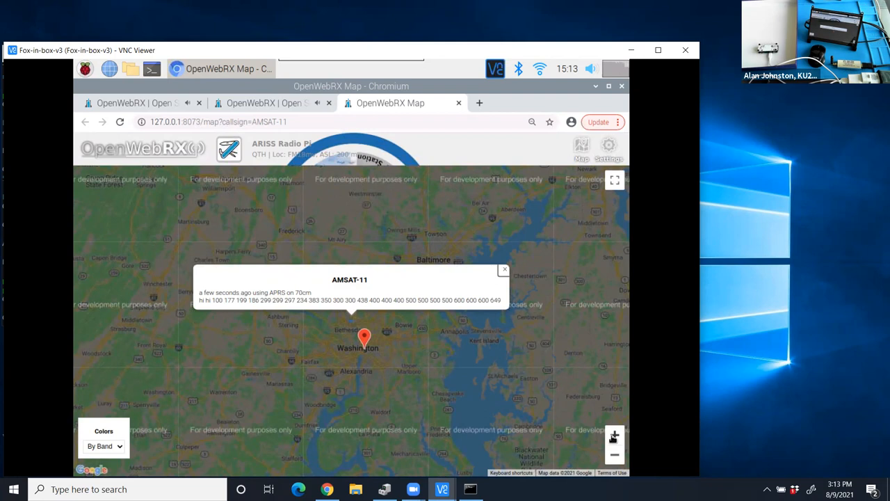
pyautogui.moveTo(596, 380)
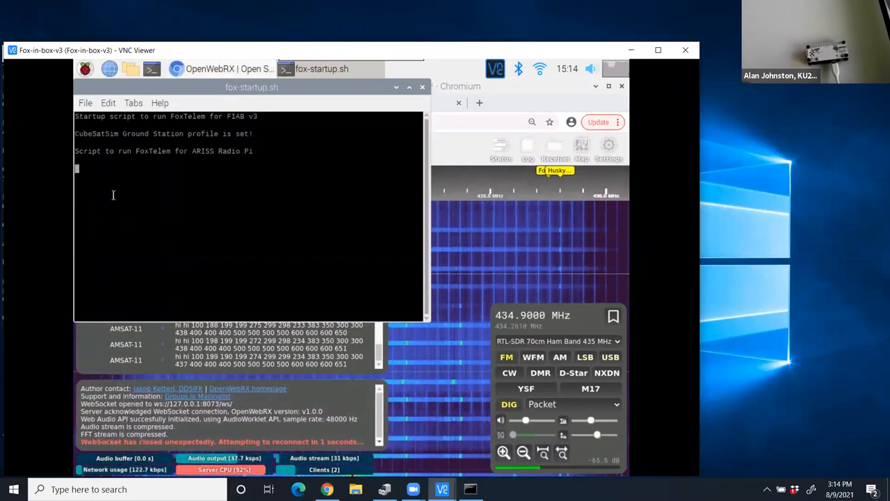
pyautogui.click(620, 86)
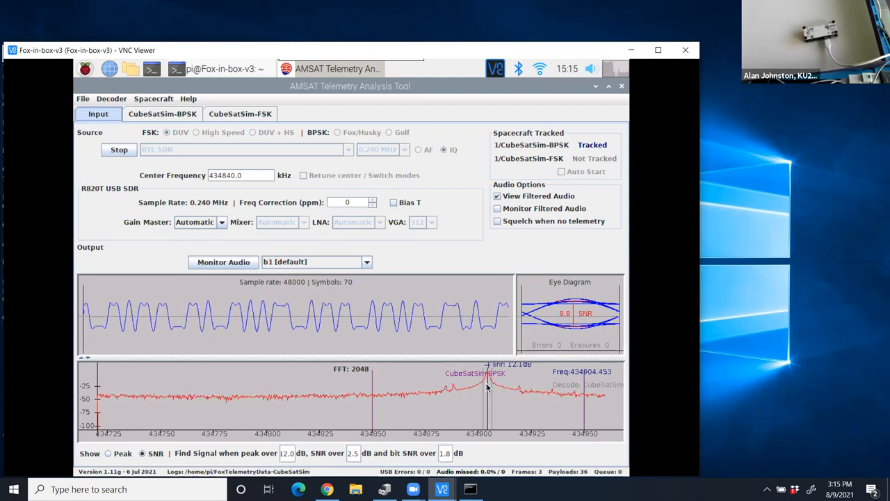
pyautogui.moveTo(550, 351)
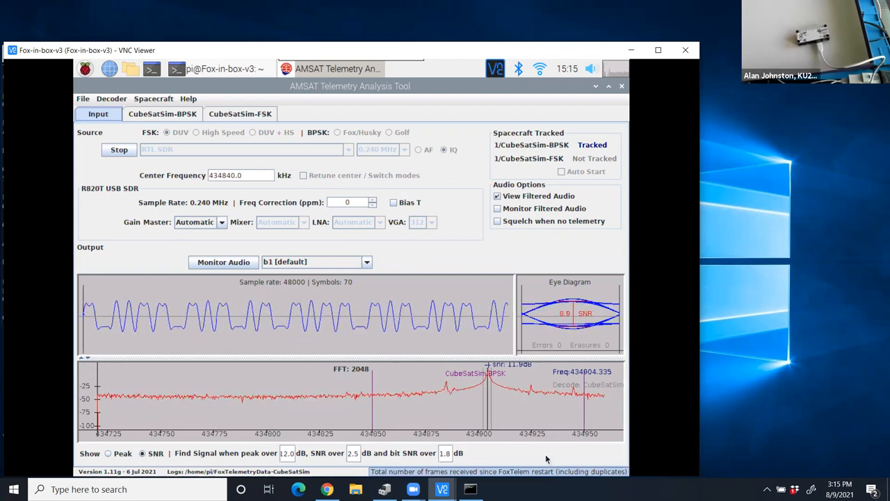
pyautogui.moveTo(351, 475)
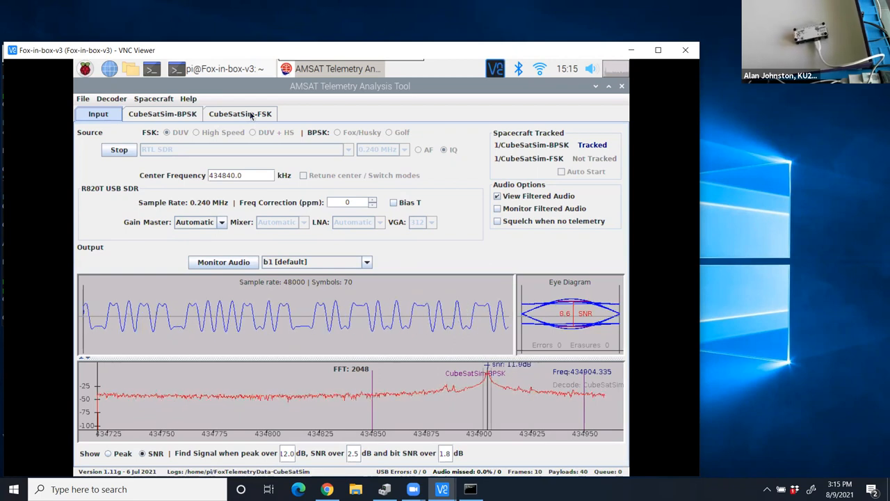
# Step: Review the CubeSatSim-FSK(EM) Health page as decoded payloads climb to 50
pyautogui.click(239, 114)
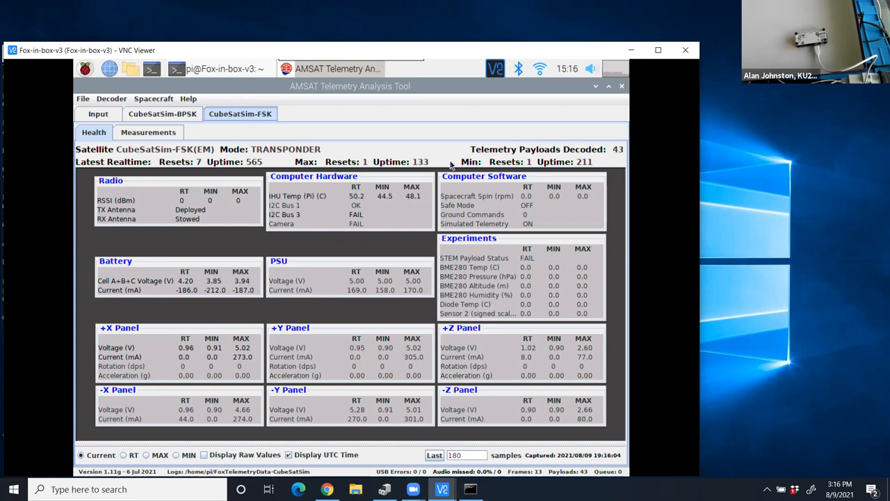
pyautogui.click(476, 222)
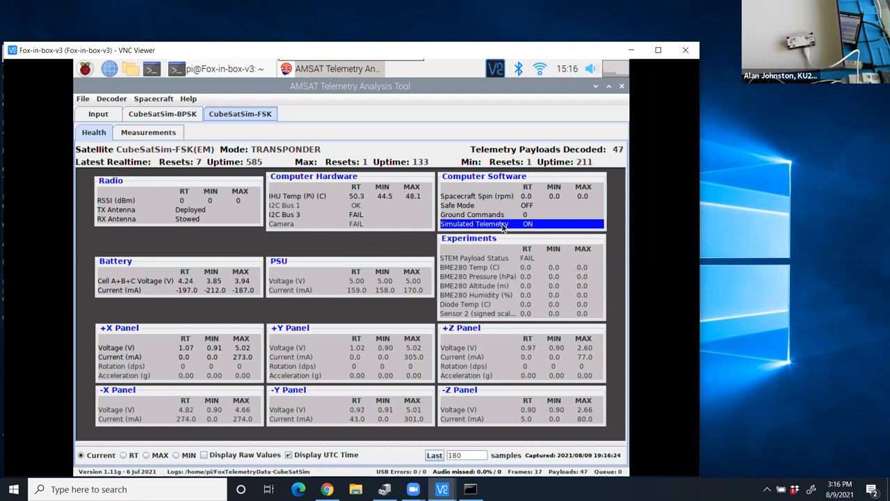
pyautogui.moveTo(386, 323)
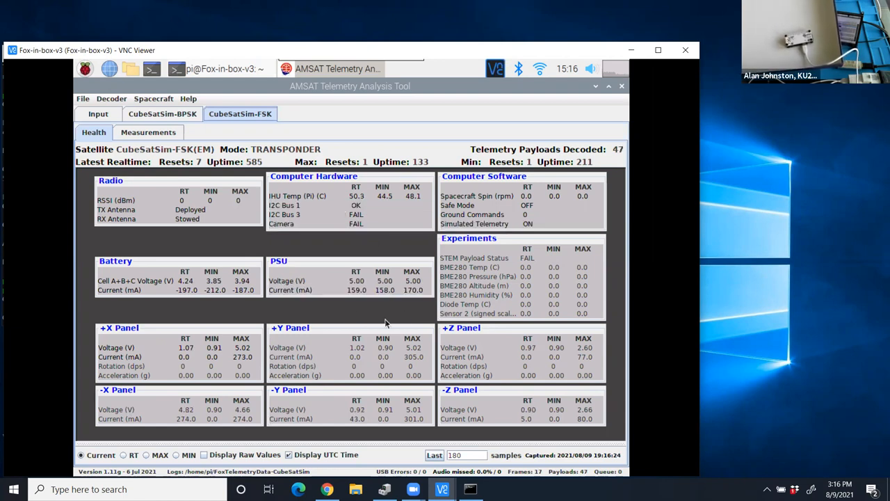
pyautogui.moveTo(420, 341)
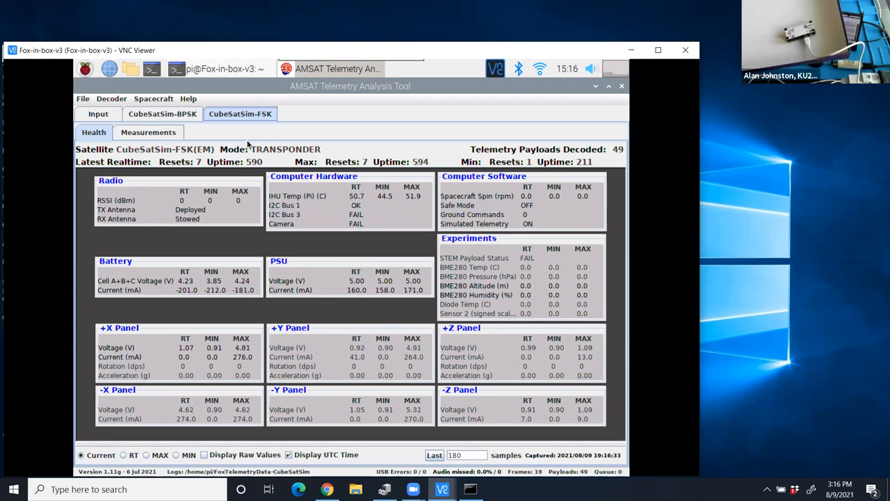
pyautogui.moveTo(258, 110)
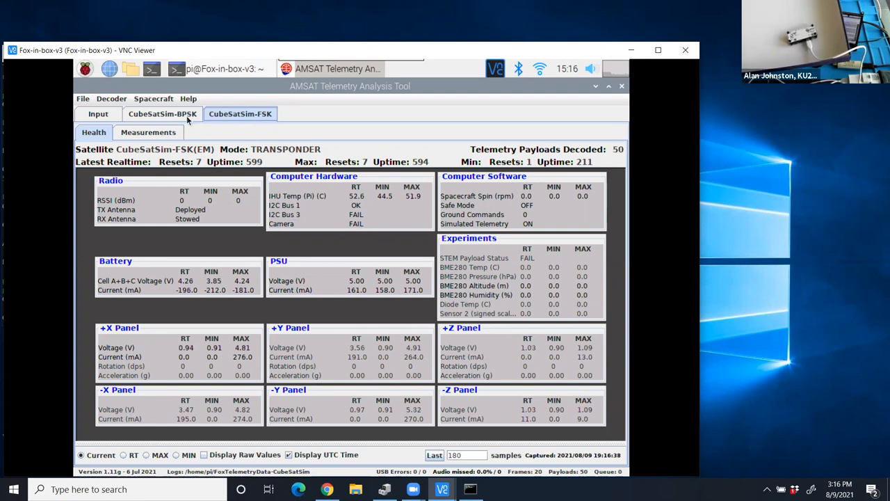
# Step: Glance at the CubeSatSim-BPSK health page and return to the receiver Input settings
pyautogui.click(161, 114)
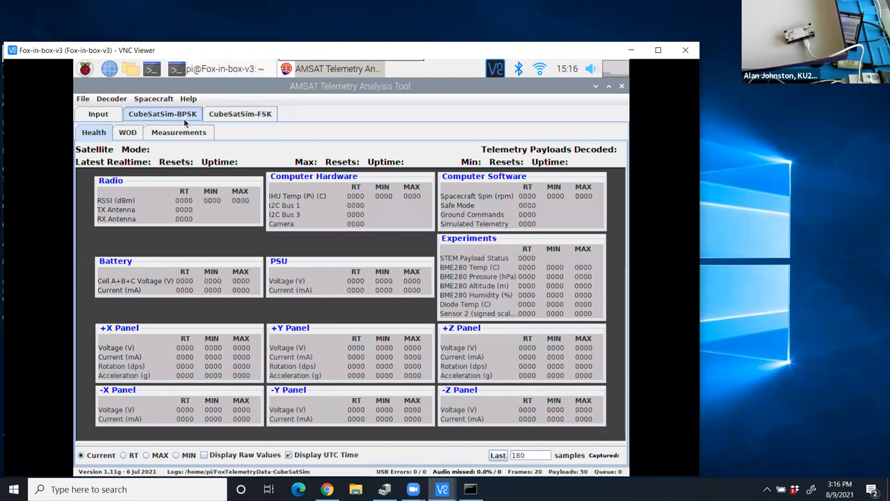
pyautogui.click(97, 114)
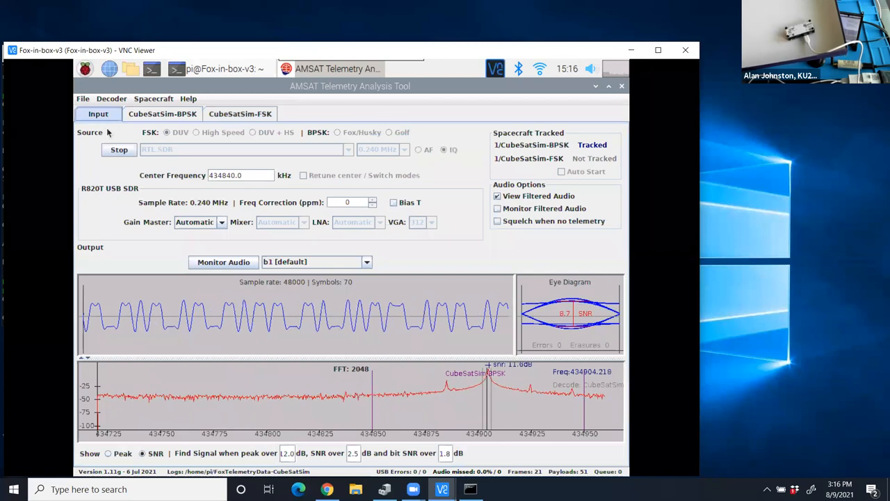
# Step: Stop the FSK DUV decoder and restart decoding in BPSK Fox/Husky mode
pyautogui.click(120, 150)
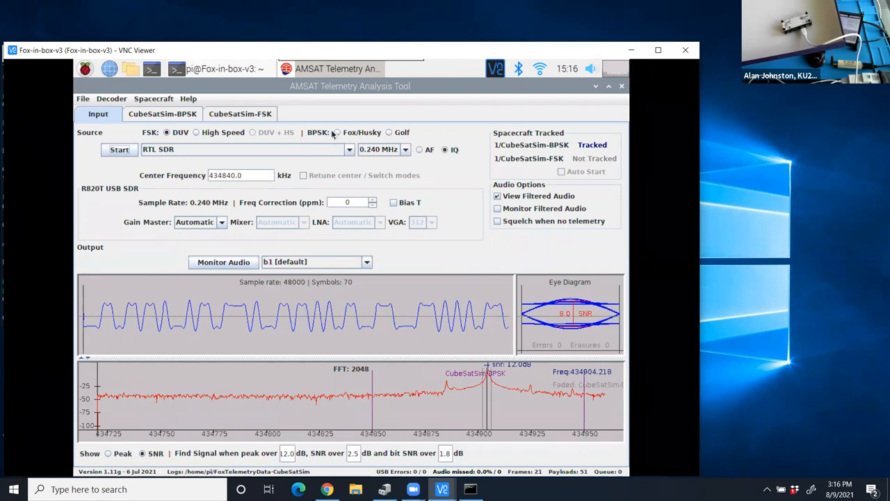
pyautogui.click(336, 132)
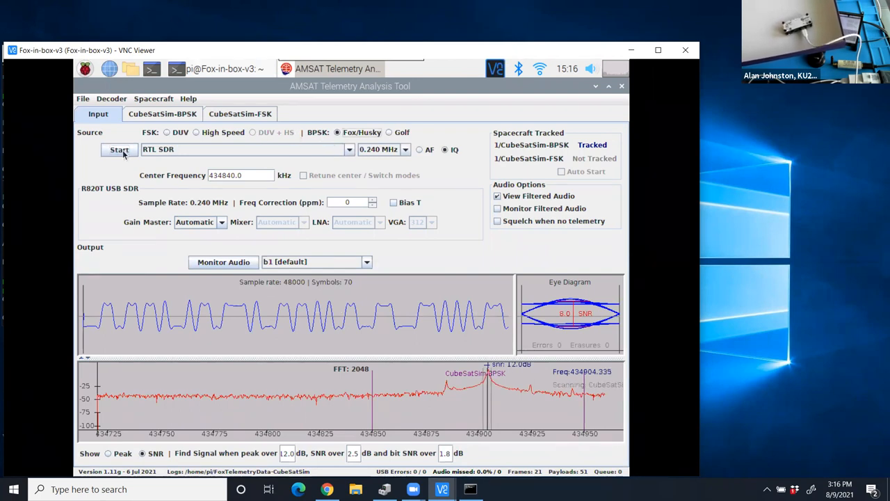
pyautogui.click(120, 150)
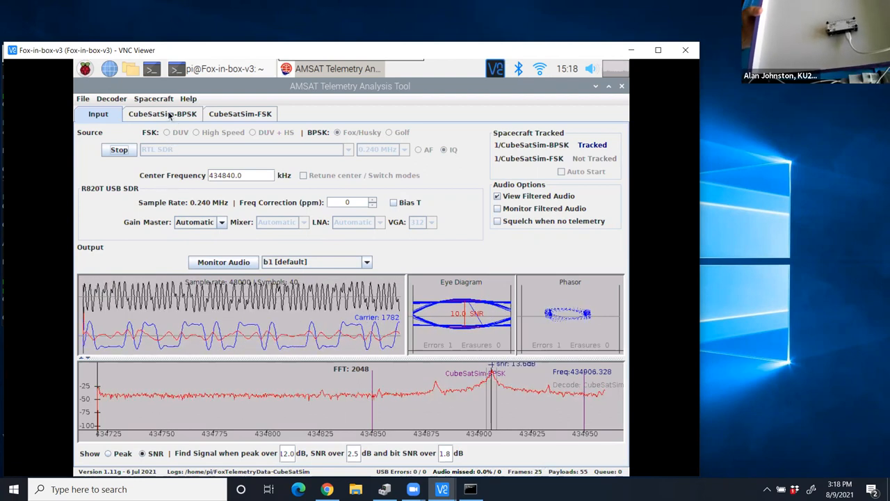
# Step: Check CubeSatSim-BPSK(EM) Health payloads, then launch CubeSatSim SSTV Decode with QSSTV from the Pi menu
pyautogui.click(161, 114)
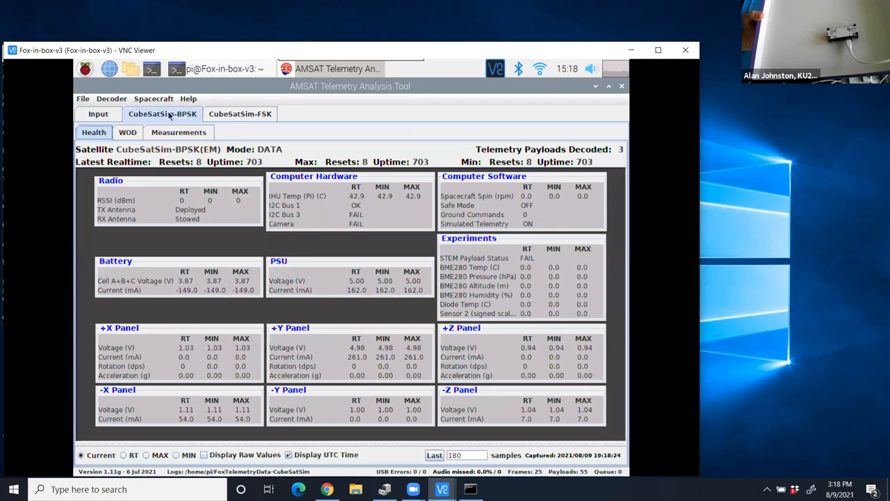
pyautogui.moveTo(158, 214)
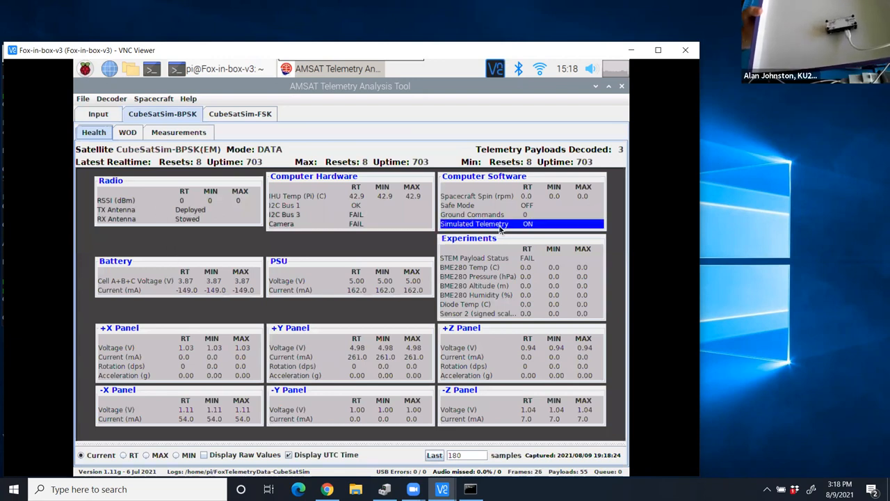
pyautogui.moveTo(497, 223)
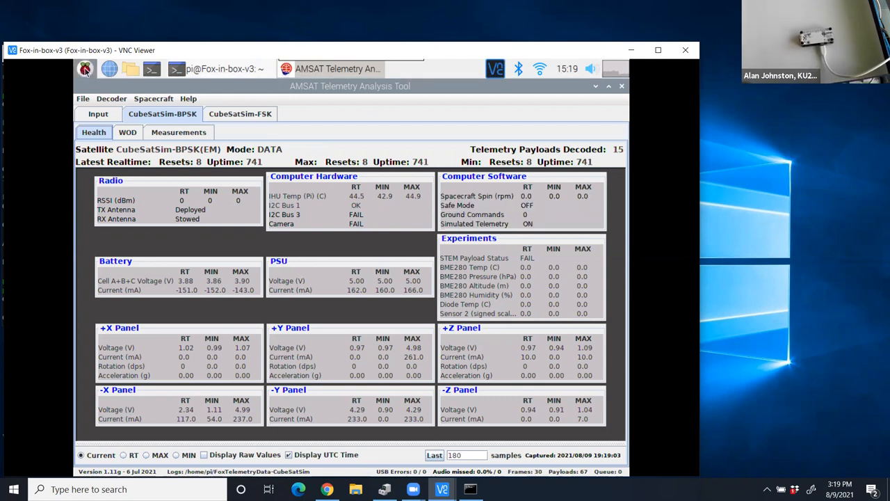
pyautogui.click(85, 68)
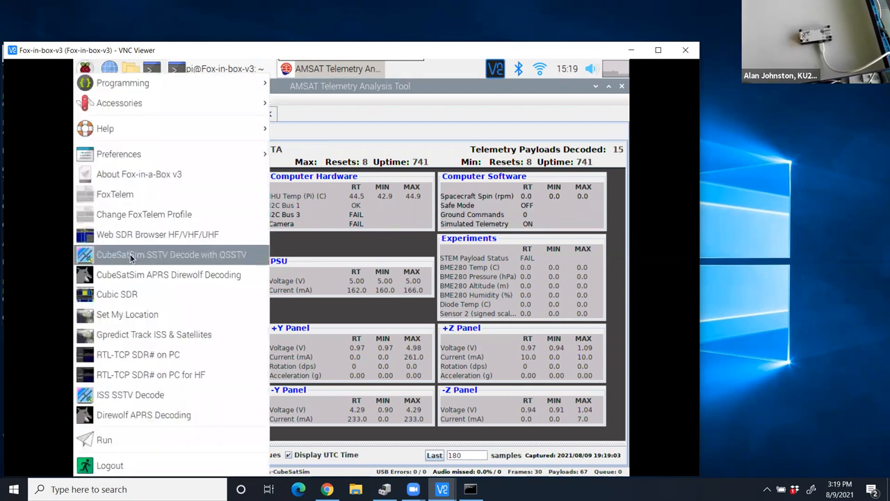
pyautogui.click(169, 253)
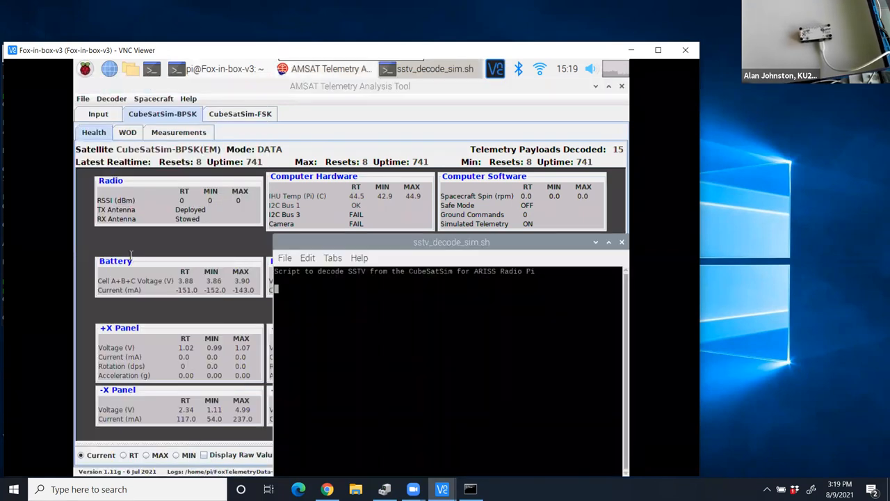